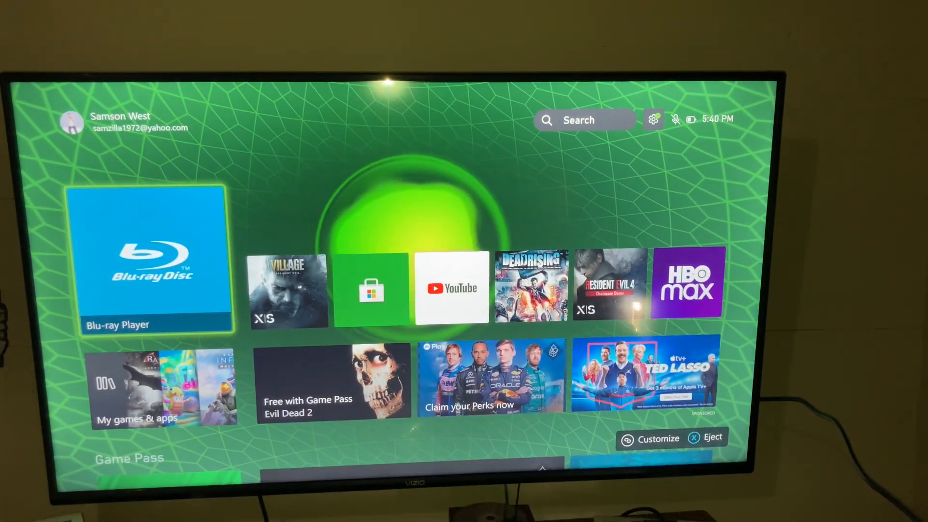
- Launch the Blu-ray Player app from its focused Home-screen tile, bringing up its splash screen
click(154, 257)
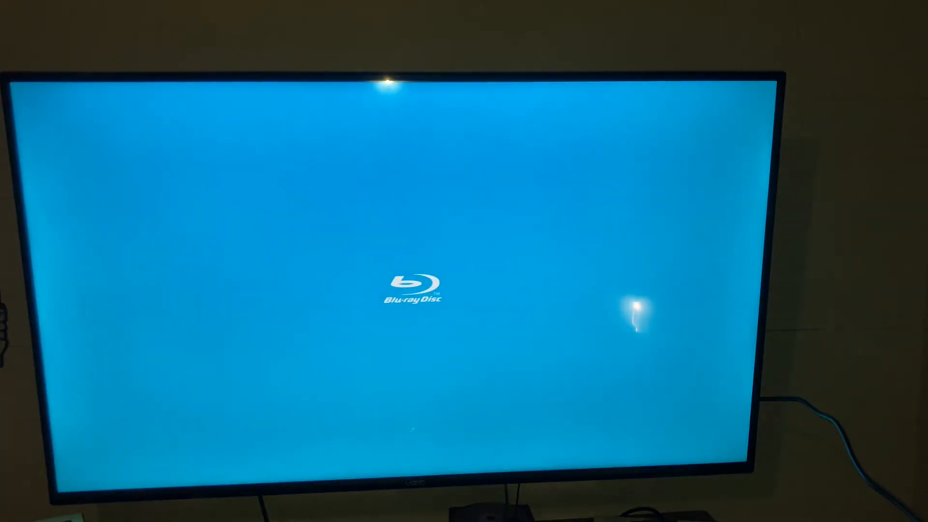